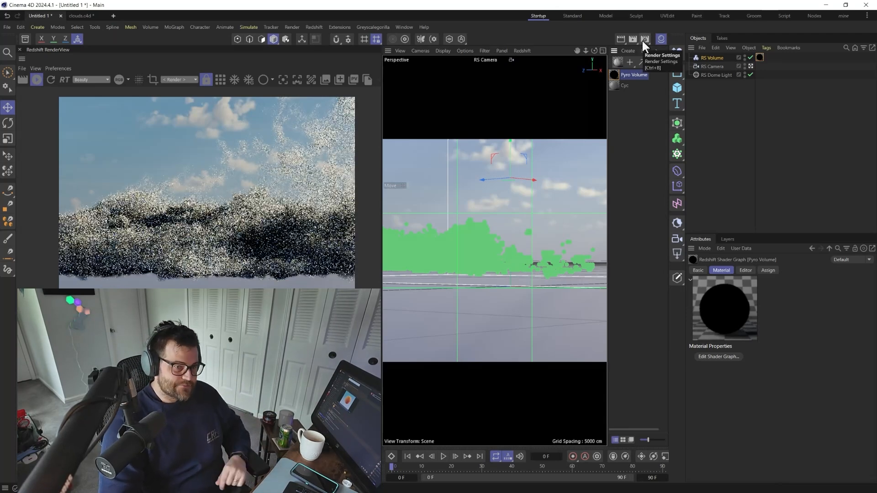
Review Redshift's Combined Depth ray settings for volumes, then close Render Settings
left_click(644, 39)
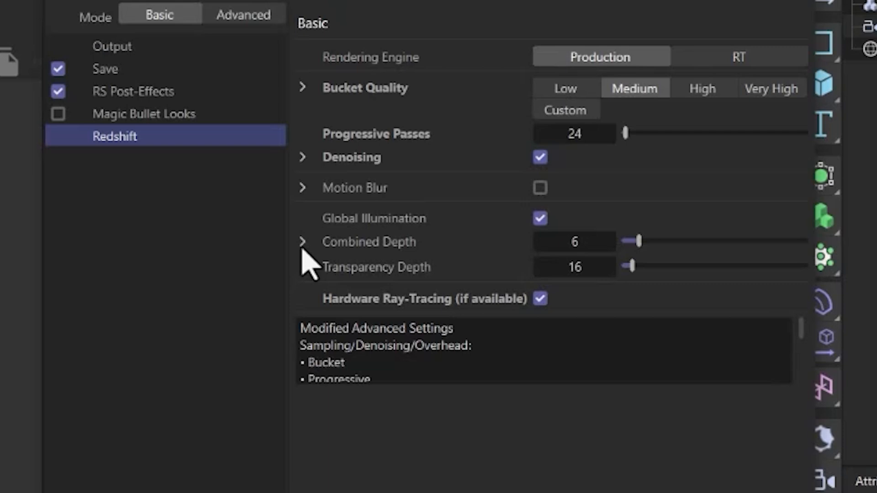
left_click(301, 241)
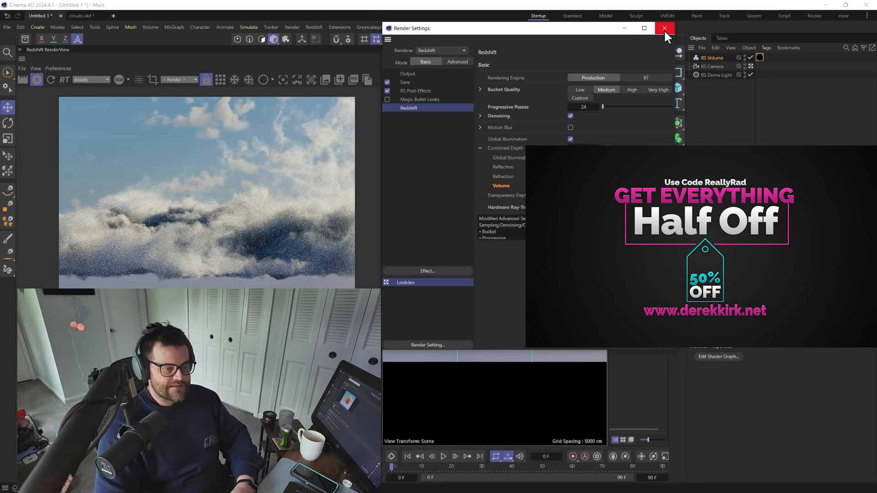
left_click(664, 28)
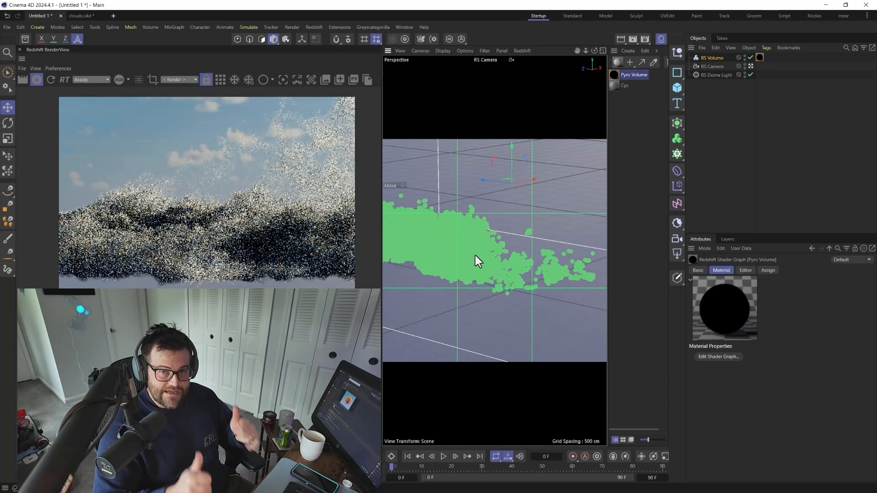
Switch to the finished clouds.c4d project to show its cloud render
left_click(80, 15)
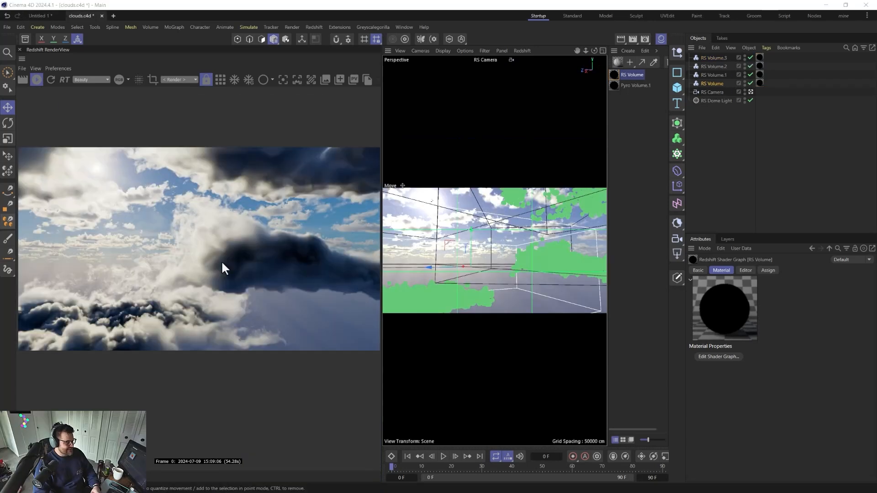
mouse_move(124, 203)
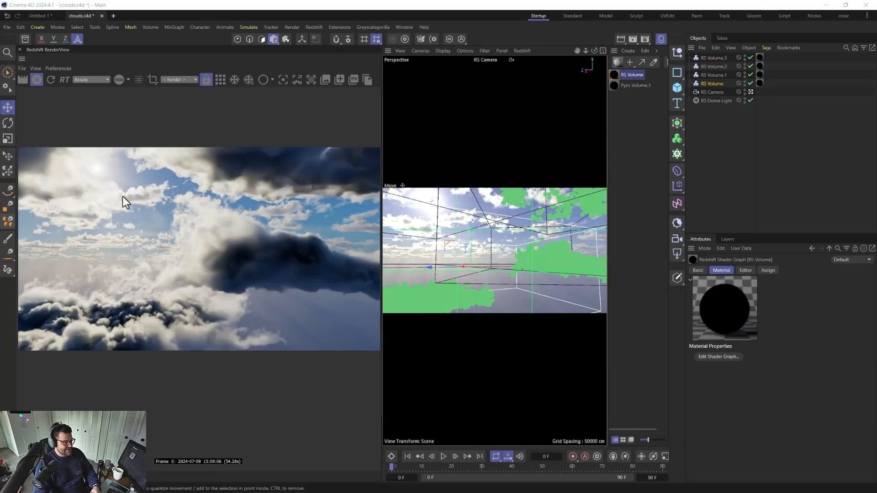
mouse_move(115, 212)
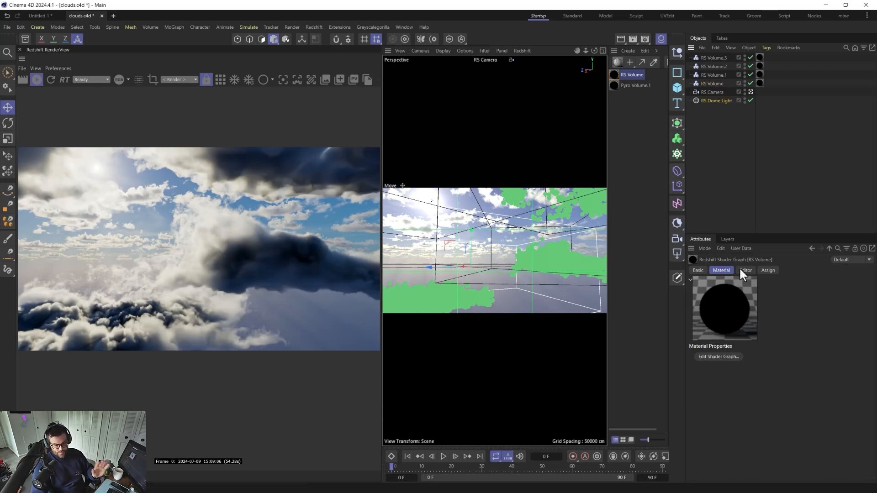
left_click(716, 100)
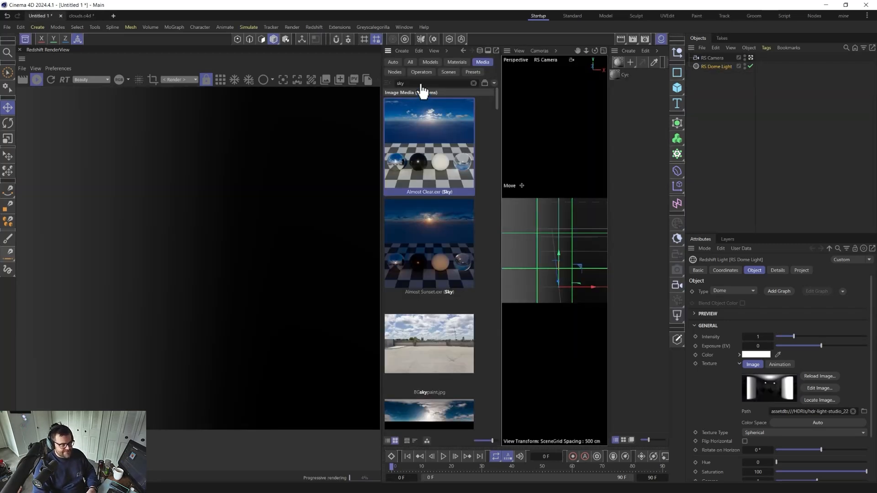
Apply the Almost Clear sky HDRI to the dome light and add an RS Volume object
double_click(429, 145)
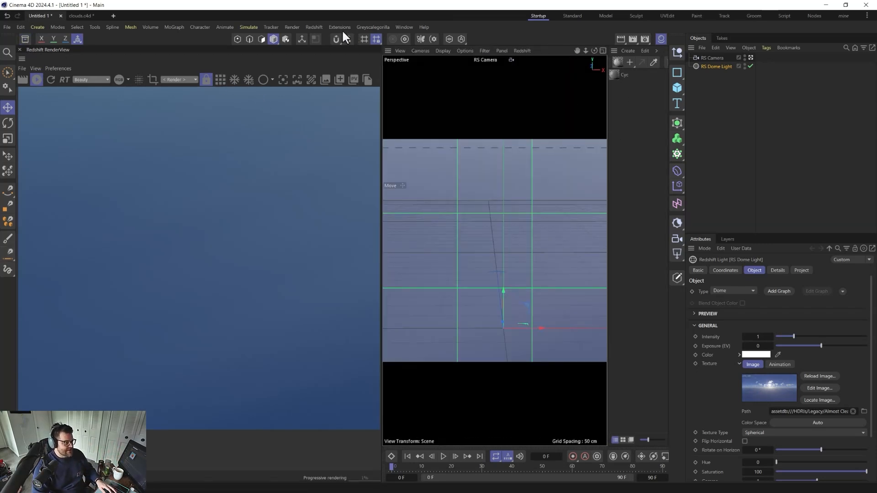
left_click(313, 27)
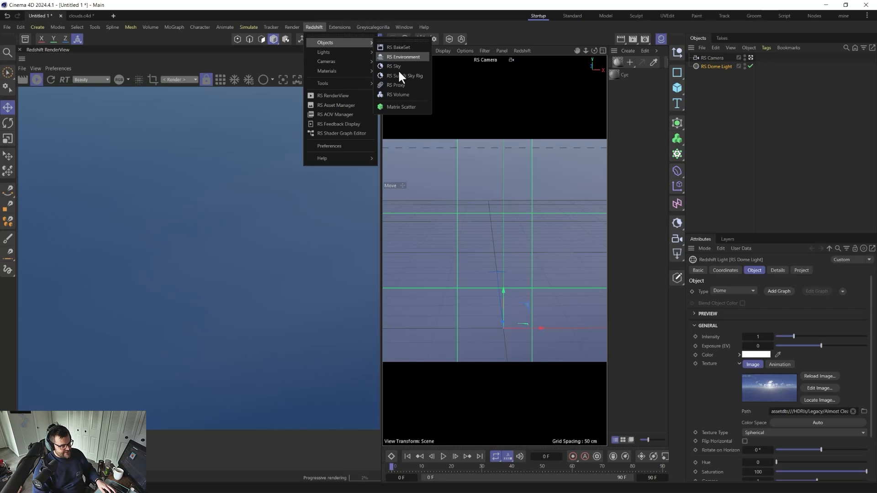
left_click(399, 95)
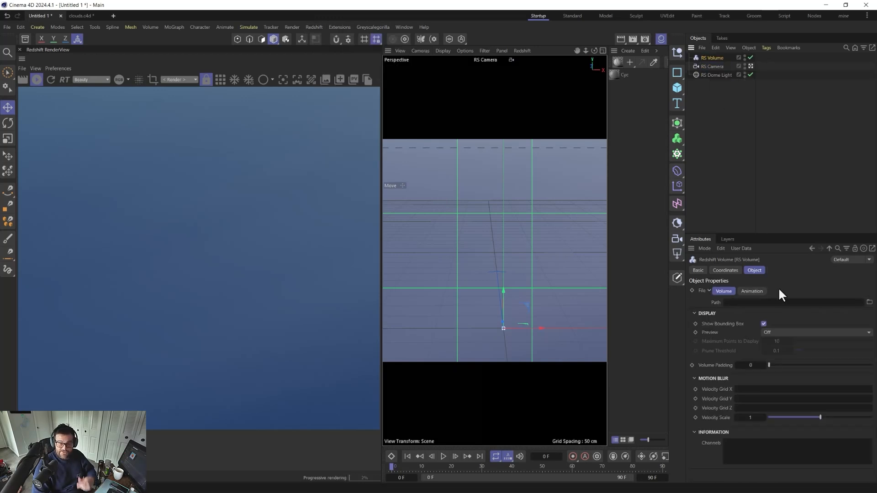
mouse_move(630, 422)
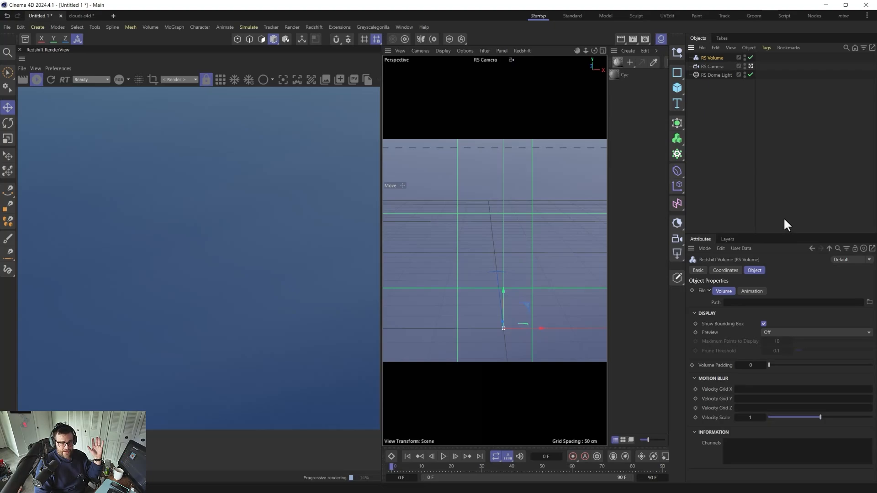
mouse_move(702, 190)
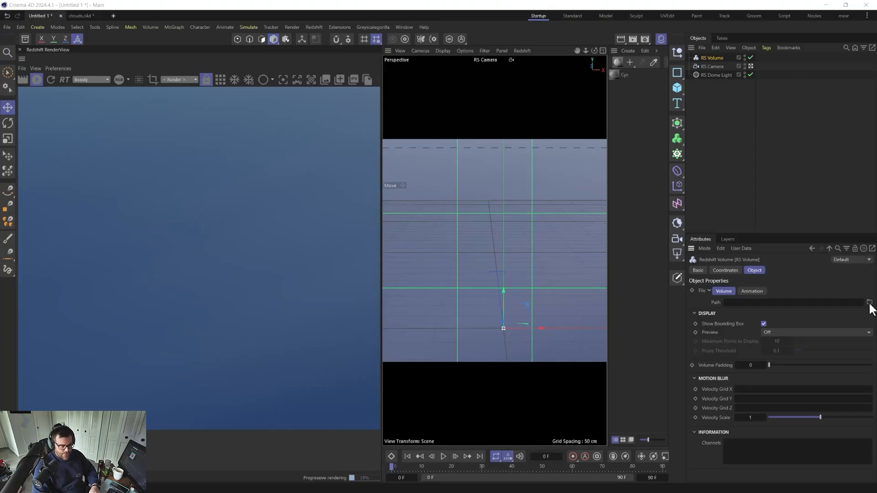
Load storm_cloud_012_High_Res.vdb into the RS Volume and set its Preview to Points
left_click(868, 302)
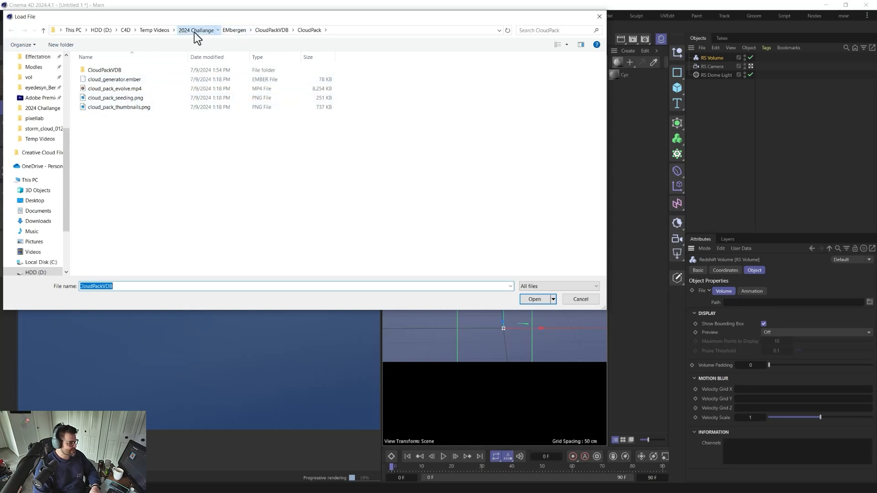
left_click(195, 30)
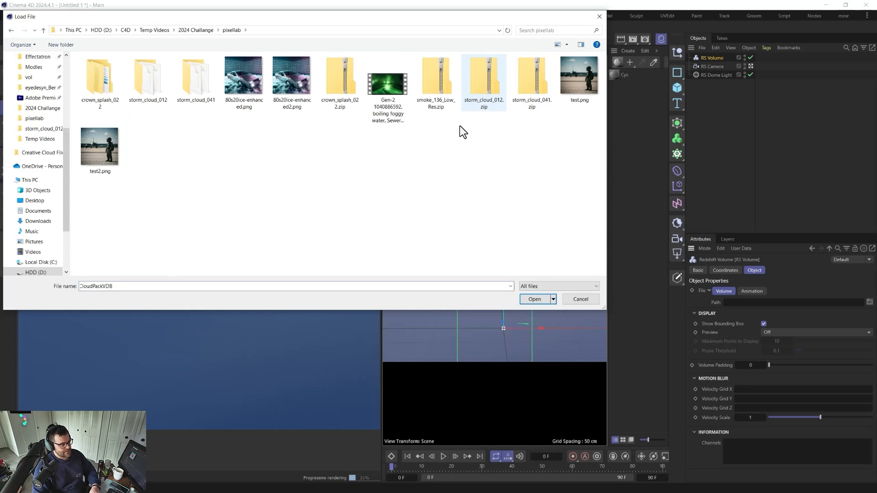
left_click(148, 78)
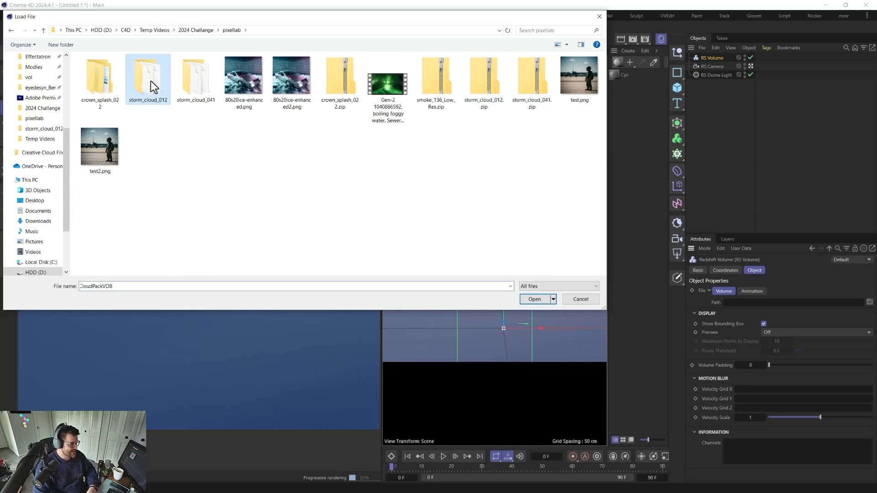
double_click(148, 78)
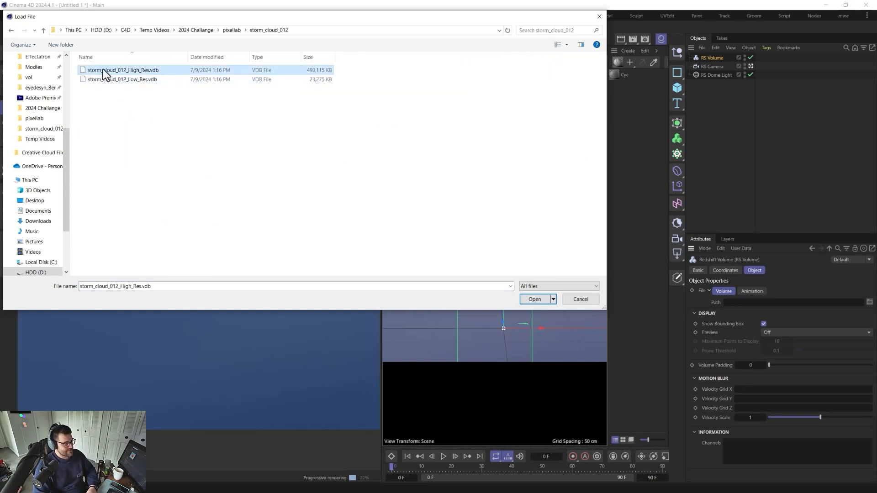
left_click(534, 299)
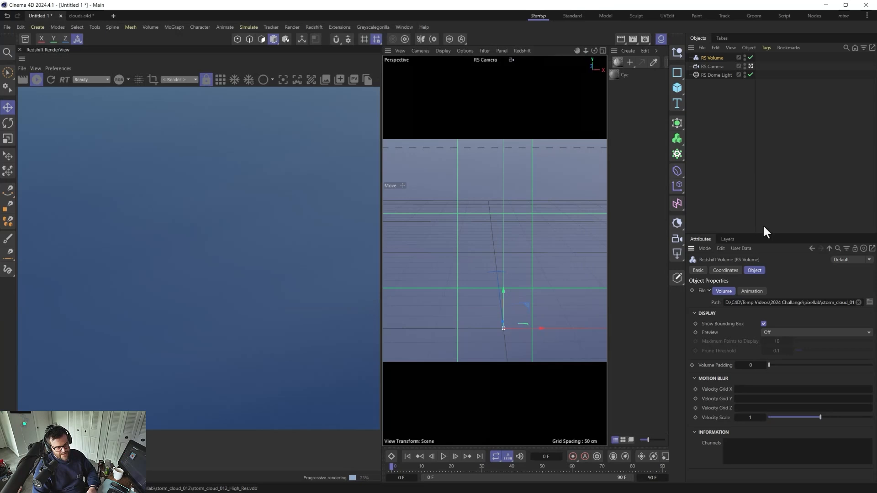
left_click(814, 332)
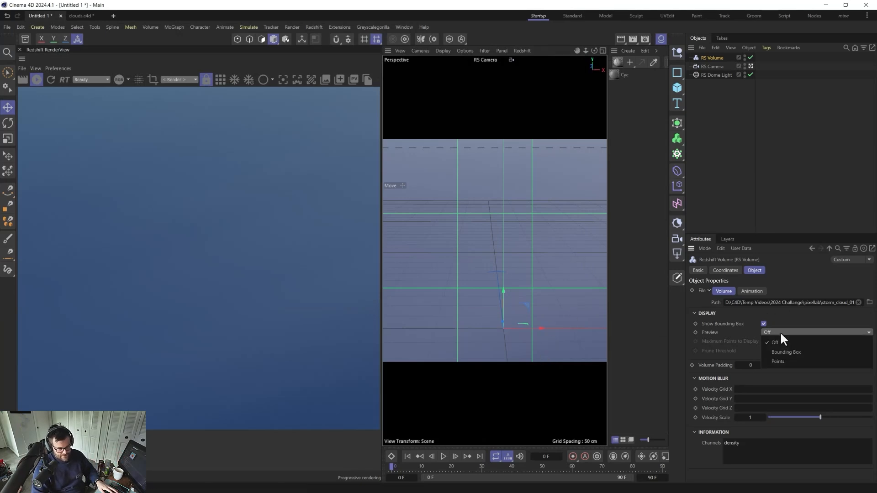
left_click(777, 361)
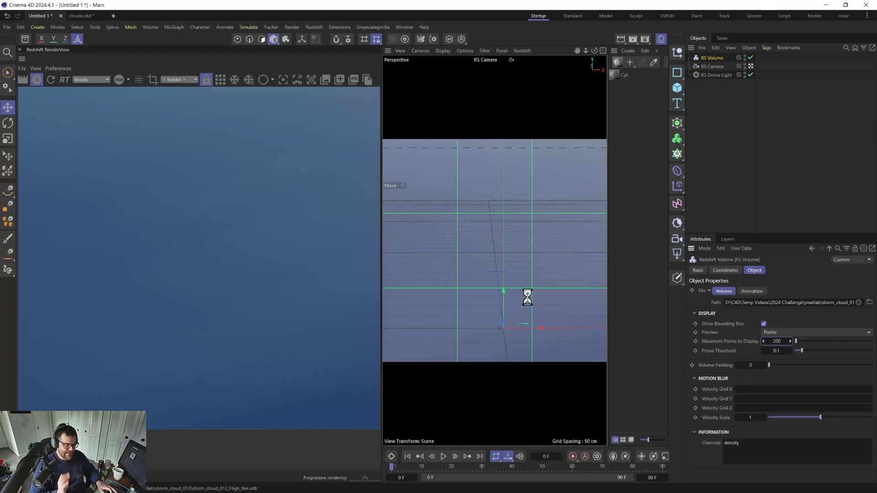
mouse_move(43, 91)
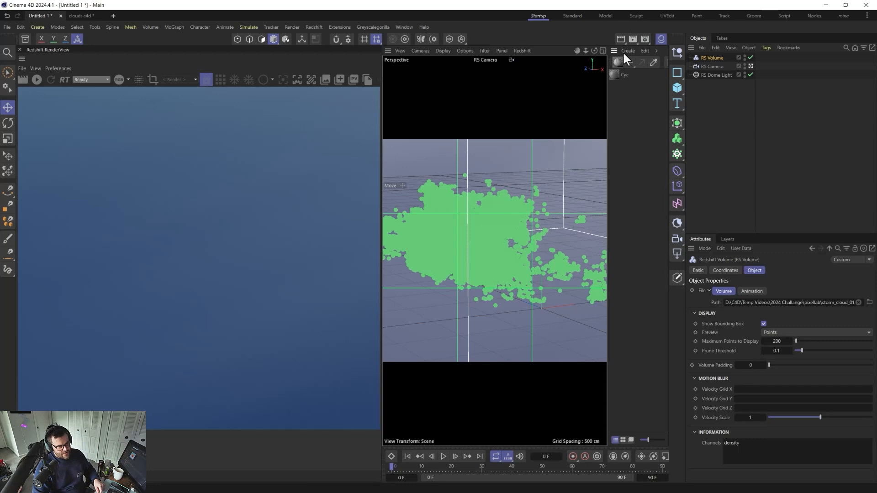
Create a new Pyro Volume material from the Material Manager
left_click(627, 51)
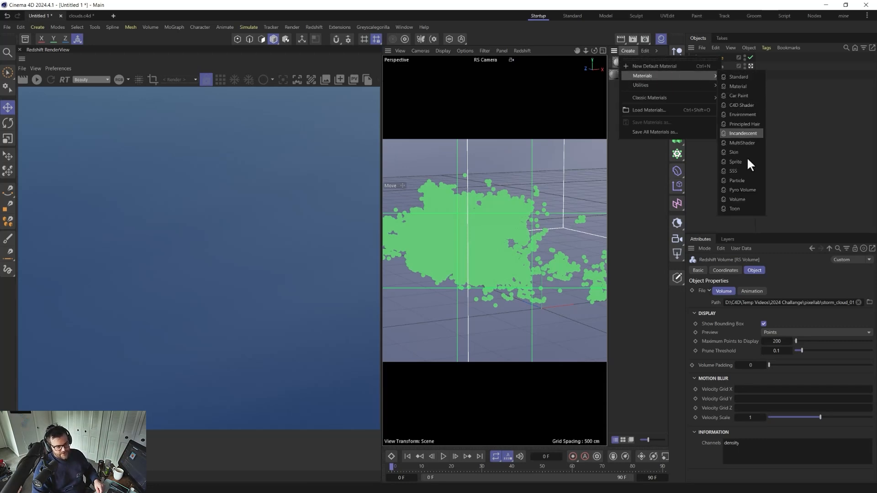
mouse_move(747, 171)
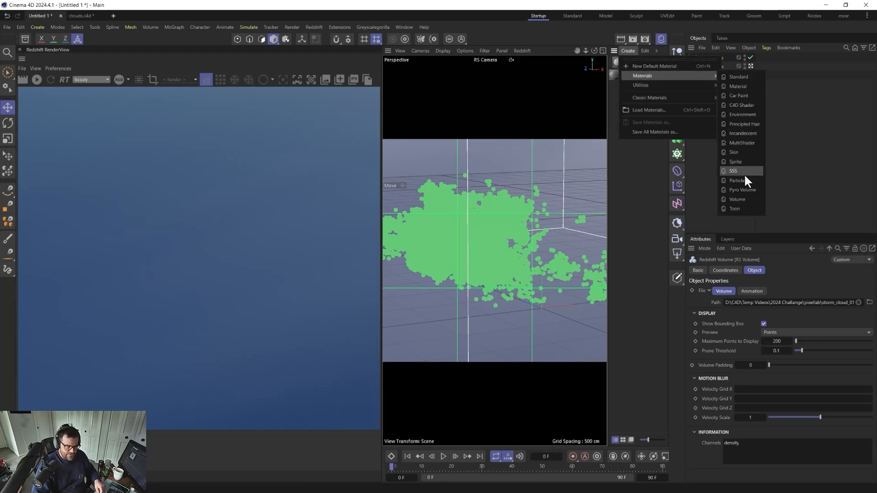
mouse_move(740, 199)
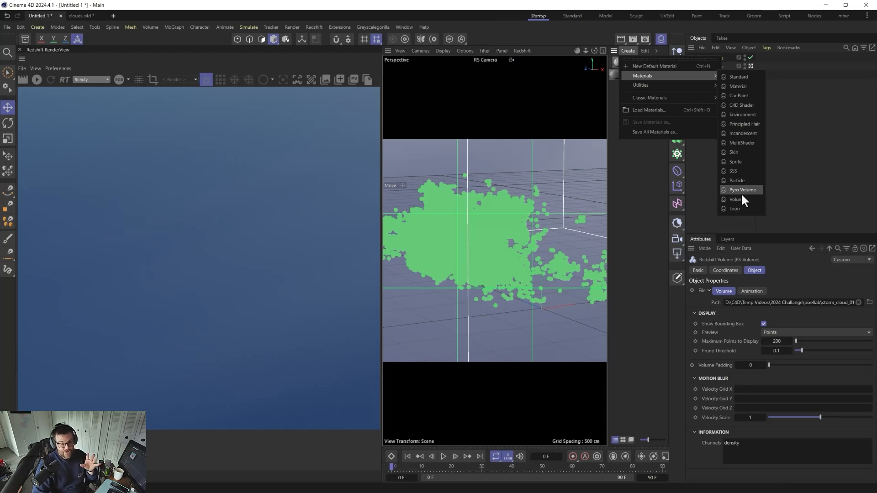
left_click(742, 189)
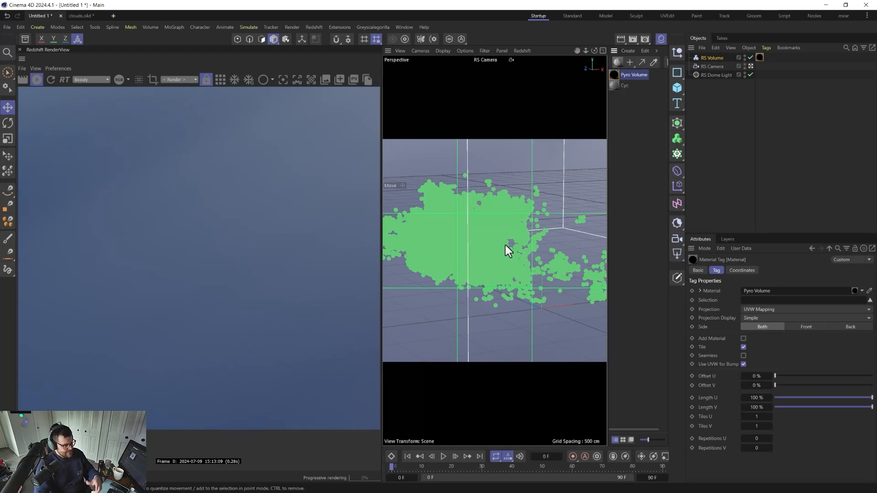
mouse_move(148, 283)
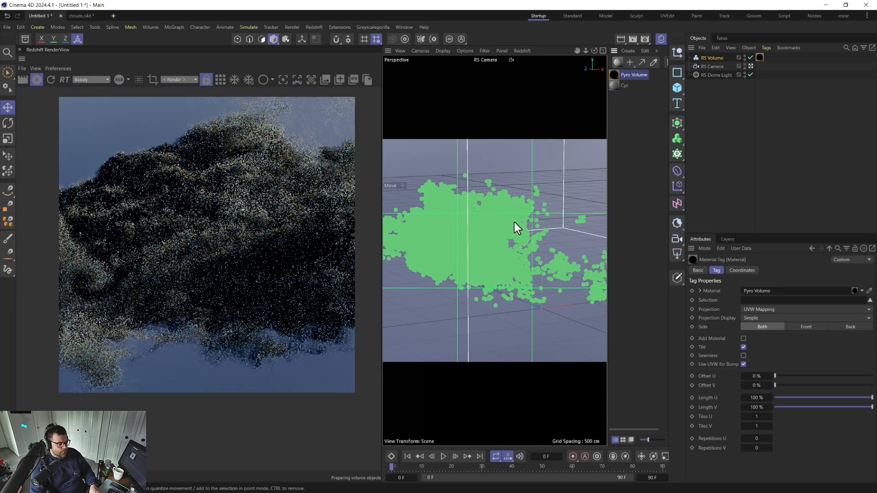
mouse_move(192, 219)
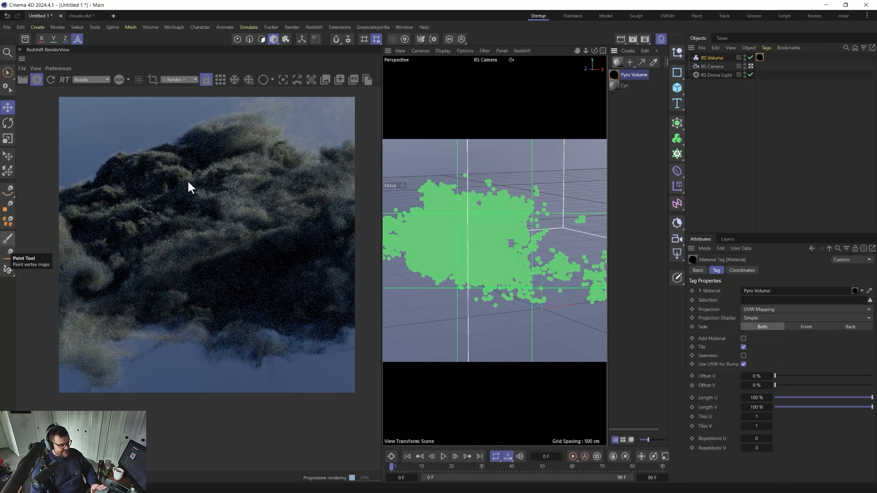
mouse_move(224, 216)
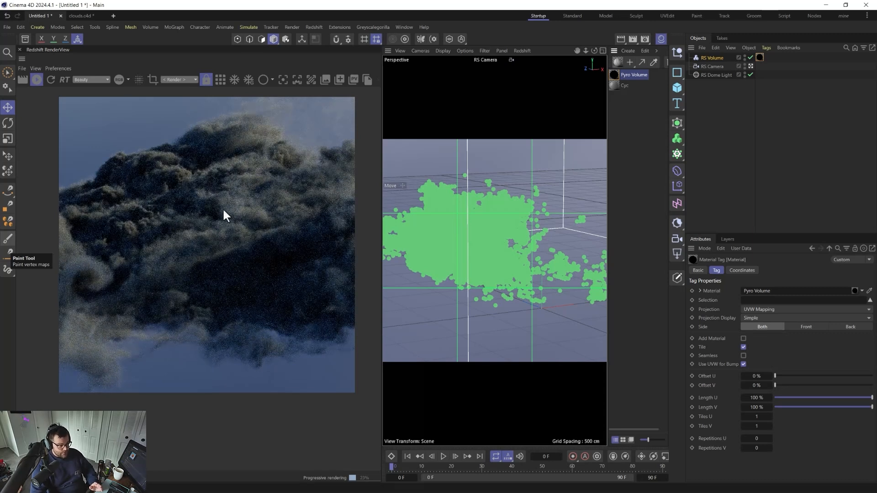
mouse_move(106, 277)
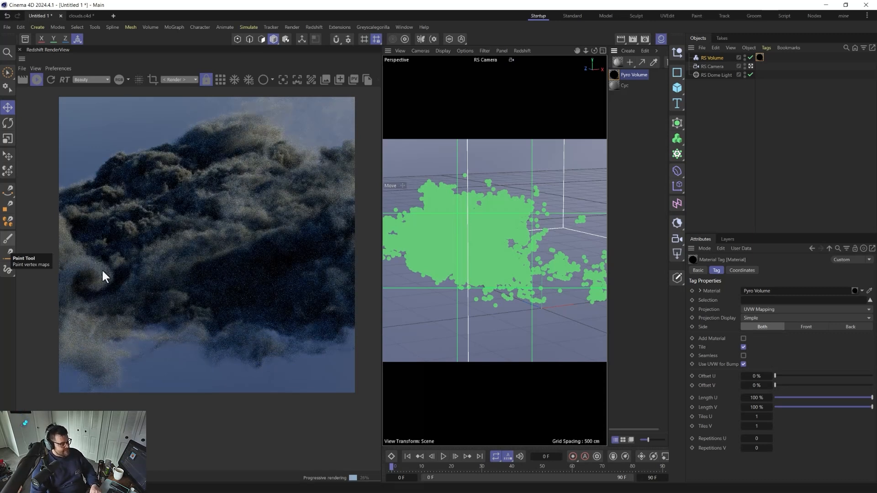
mouse_move(234, 252)
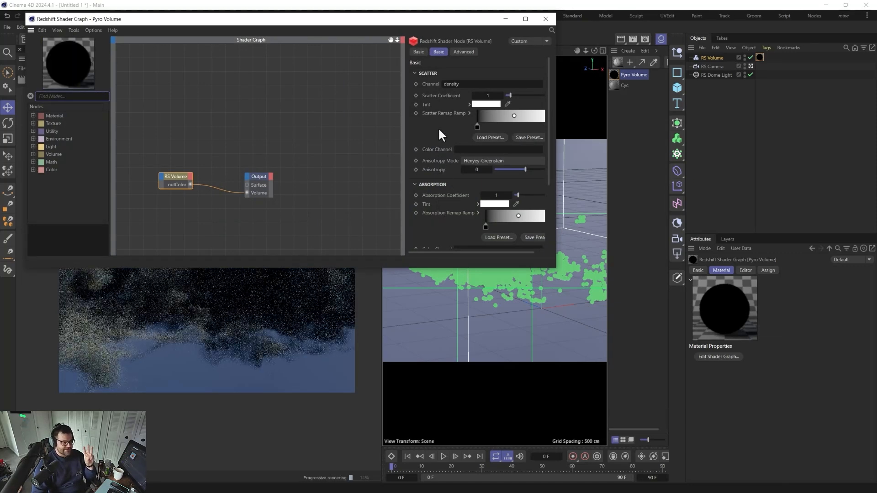
mouse_move(489, 133)
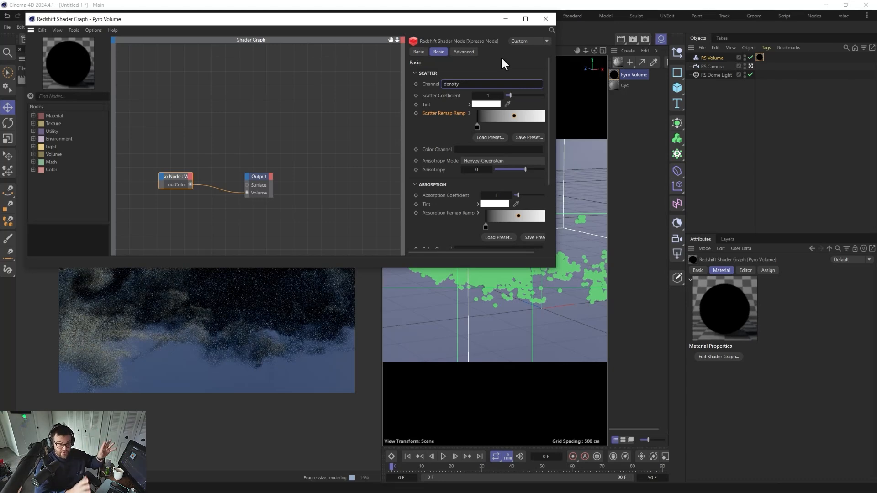
mouse_move(357, 71)
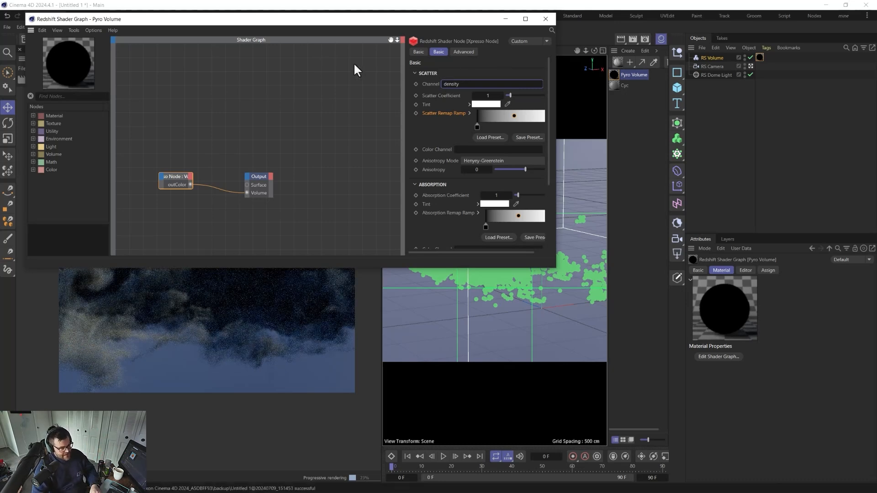
mouse_move(519, 123)
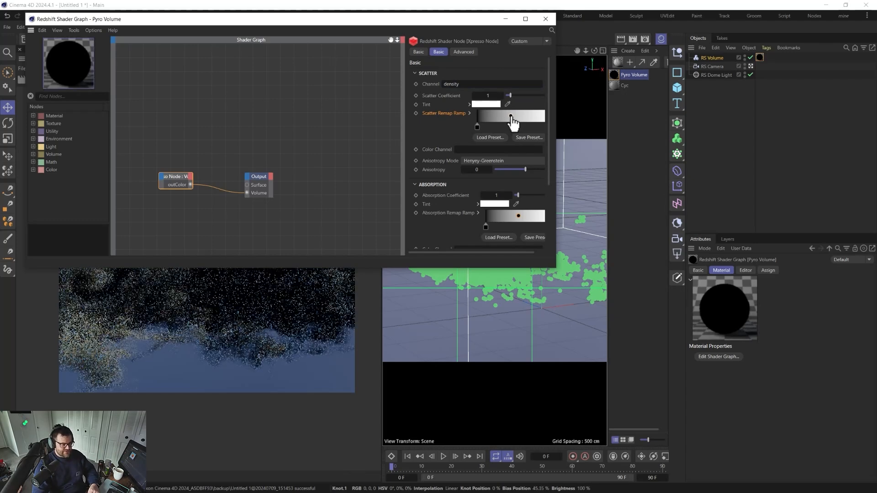
mouse_move(510, 119)
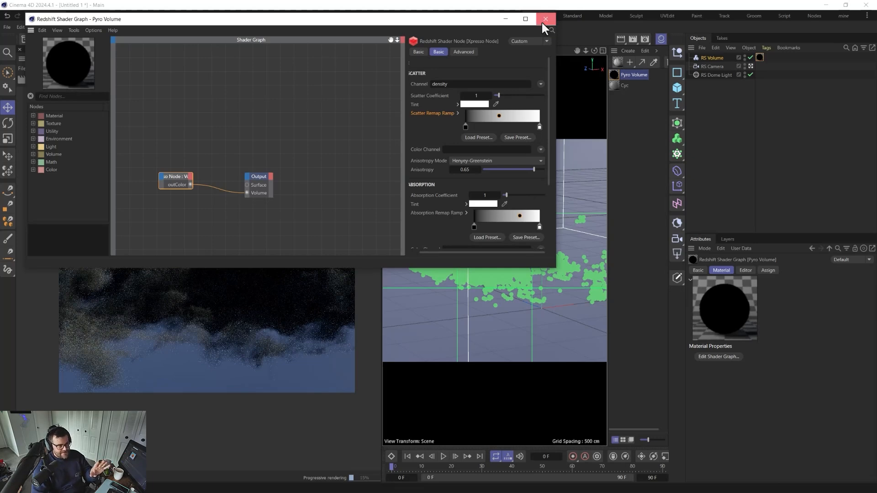
Close the Pyro Volume shader graph and bring up Render Settings
left_click(545, 18)
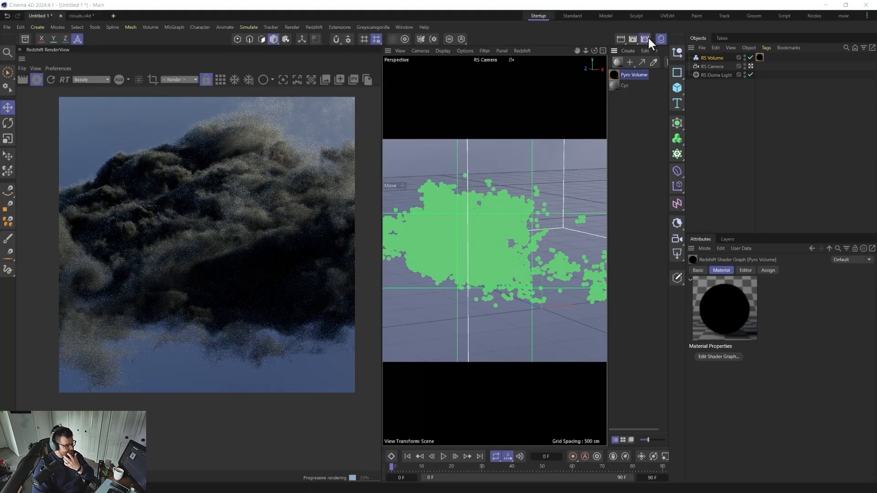
left_click(645, 38)
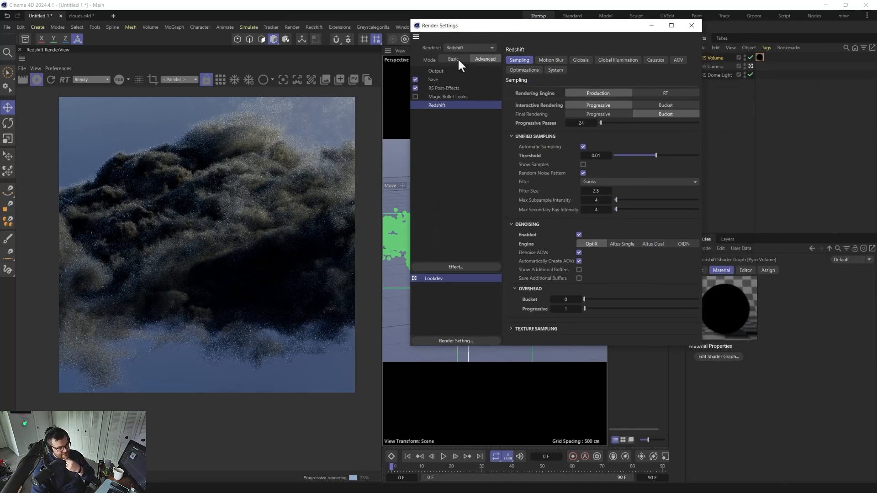
In Basic Redshift settings, raise the Combined Depth volume trace depth to 12
left_click(453, 59)
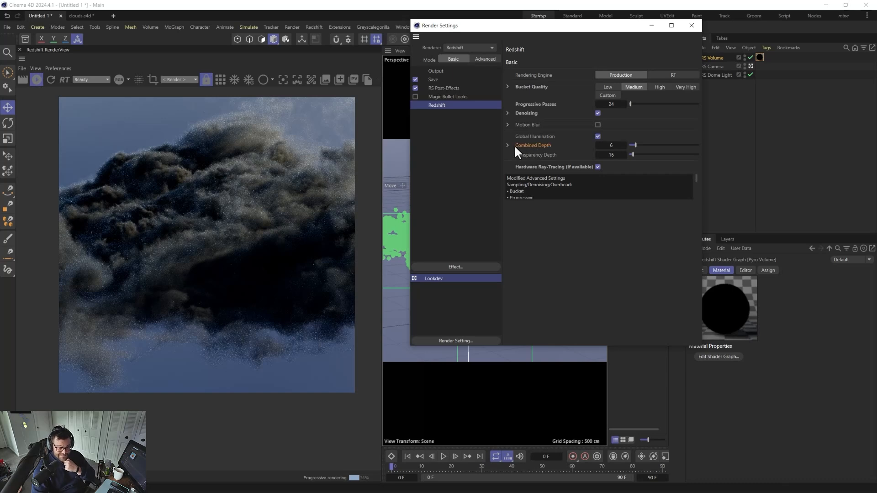
left_click(508, 145)
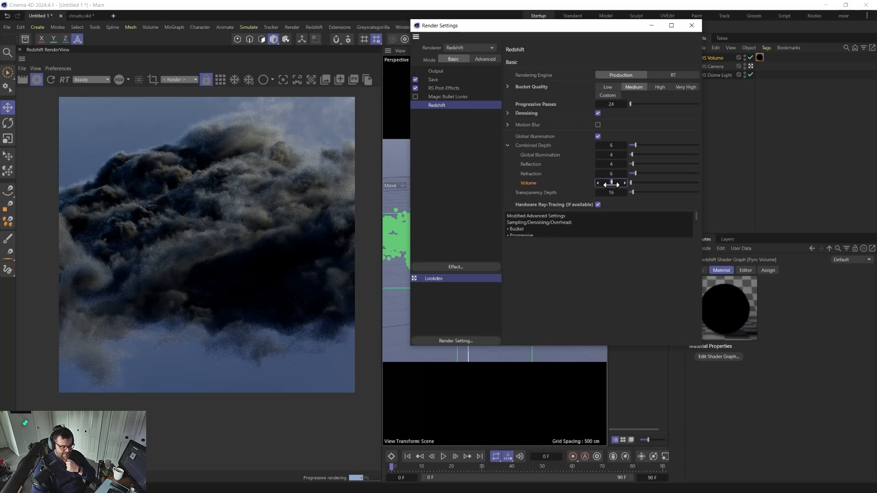
left_click_drag(631, 182, 654, 182)
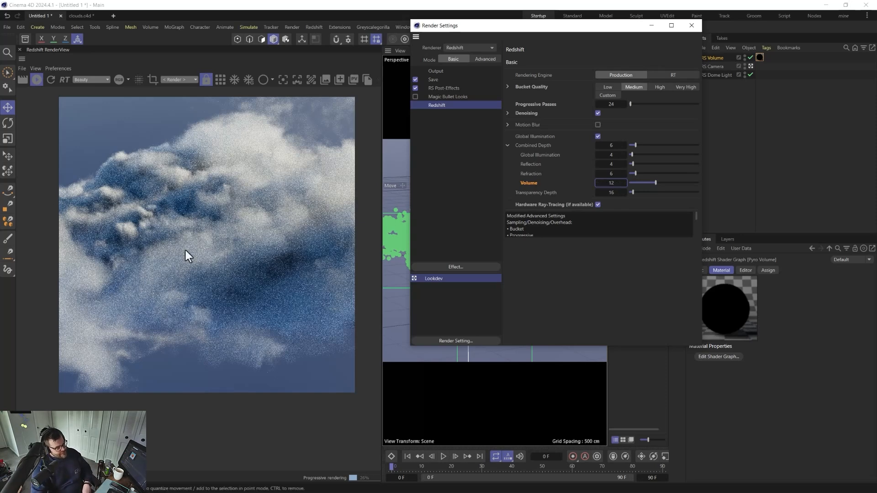
mouse_move(419, 219)
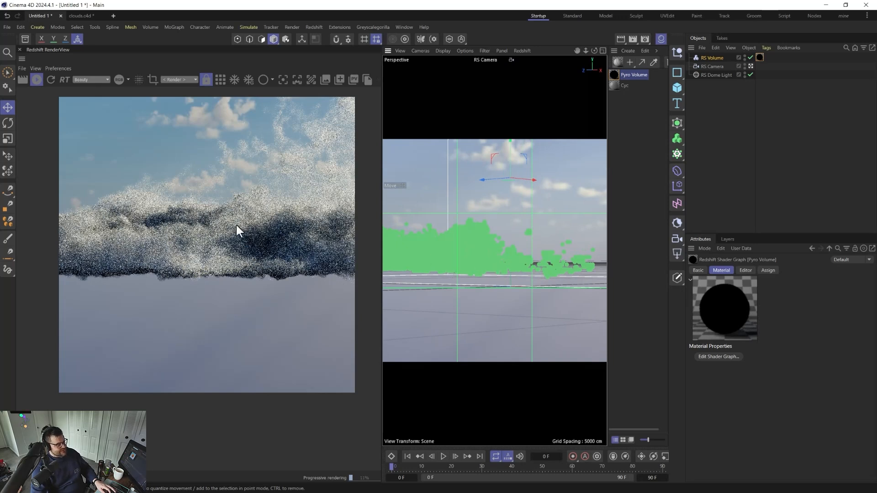
mouse_move(154, 192)
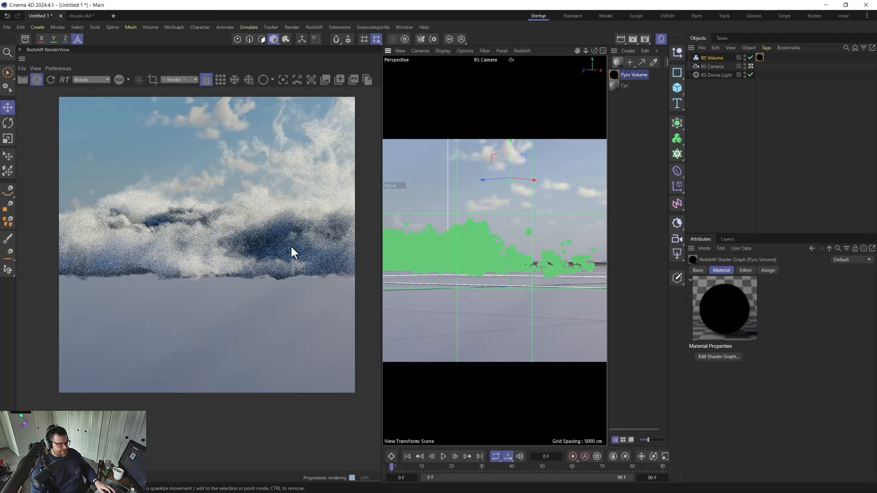
mouse_move(264, 251)
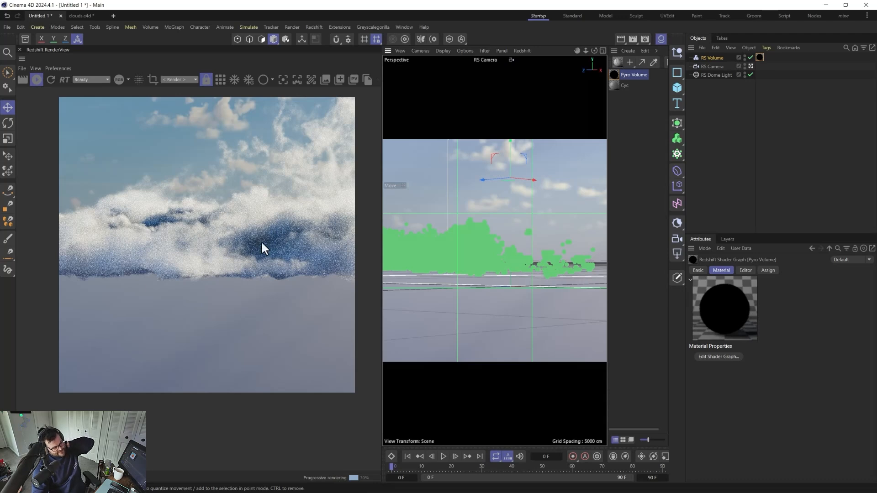
mouse_move(234, 249)
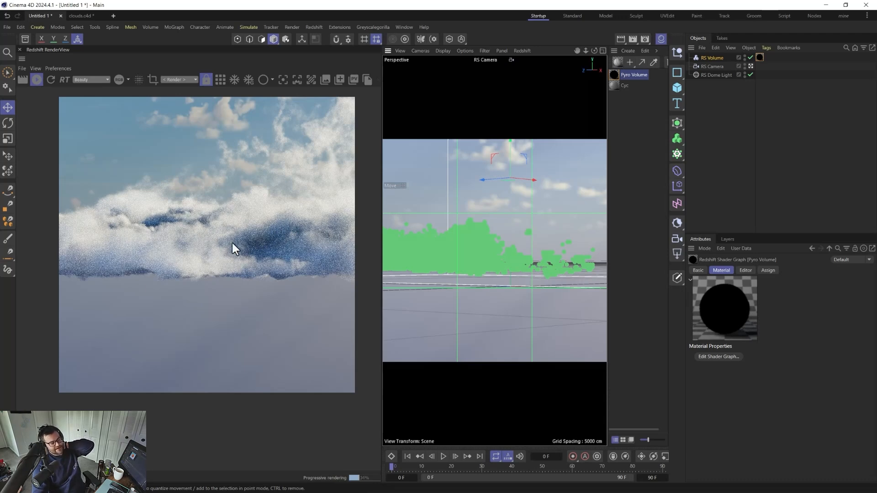
mouse_move(250, 252)
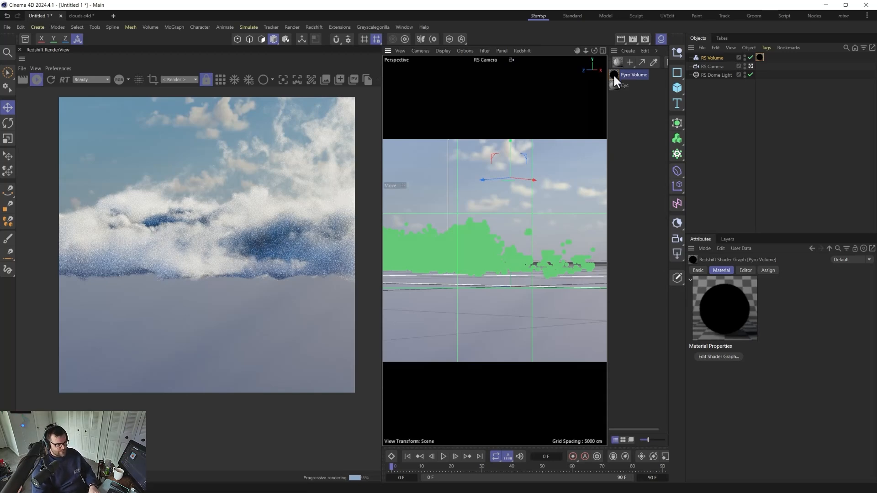
Reopen the Pyro Volume material's shader graph after the cloud render refines
left_click(717, 357)
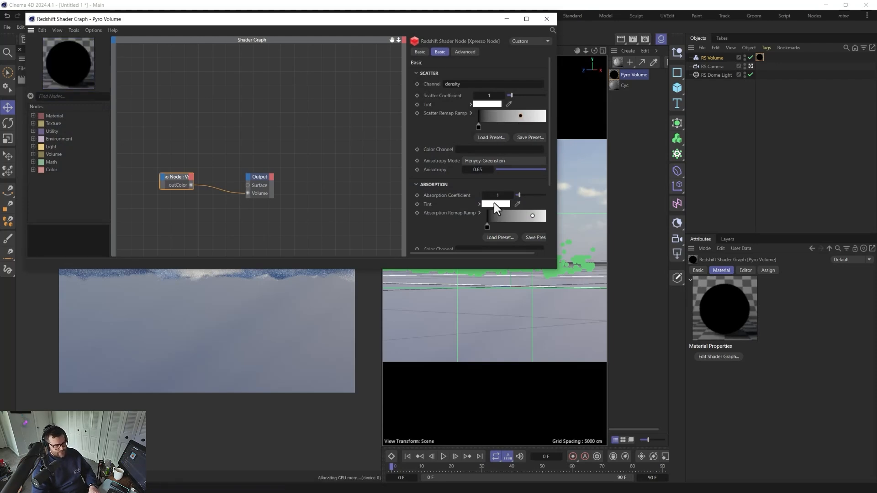
left_click(494, 204)
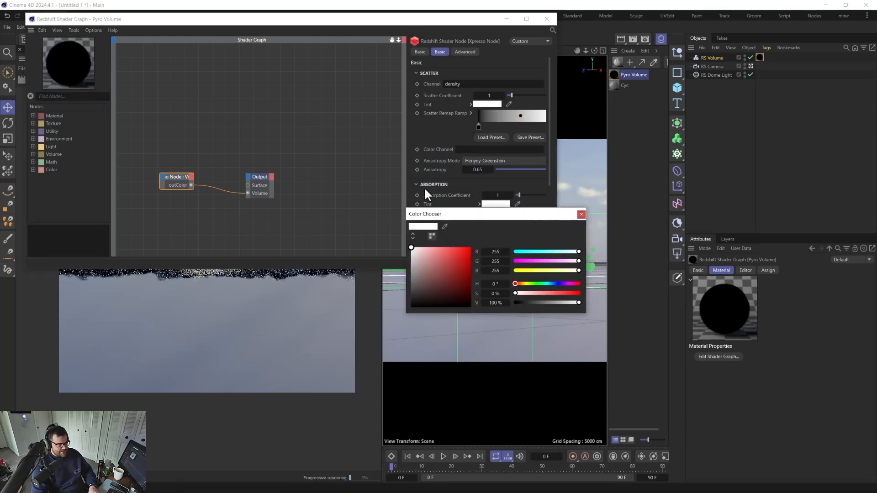
left_click_drag(478, 213, 355, 87)
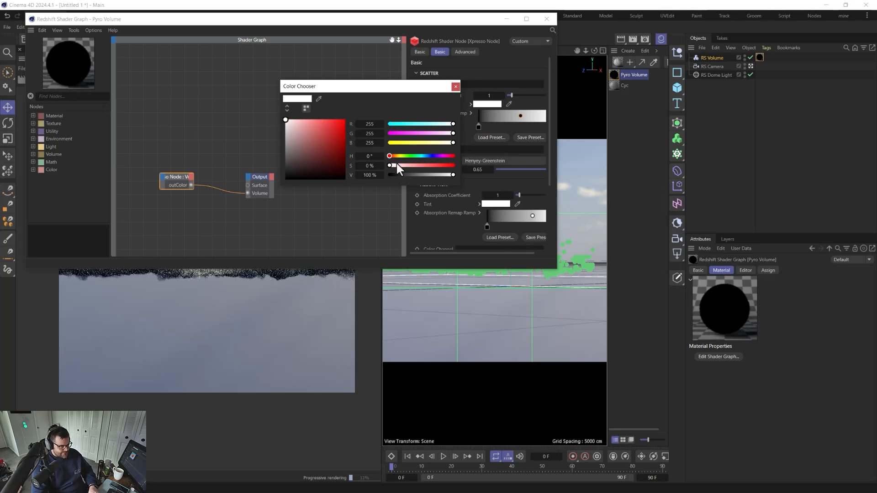
left_click_drag(391, 164, 401, 165)
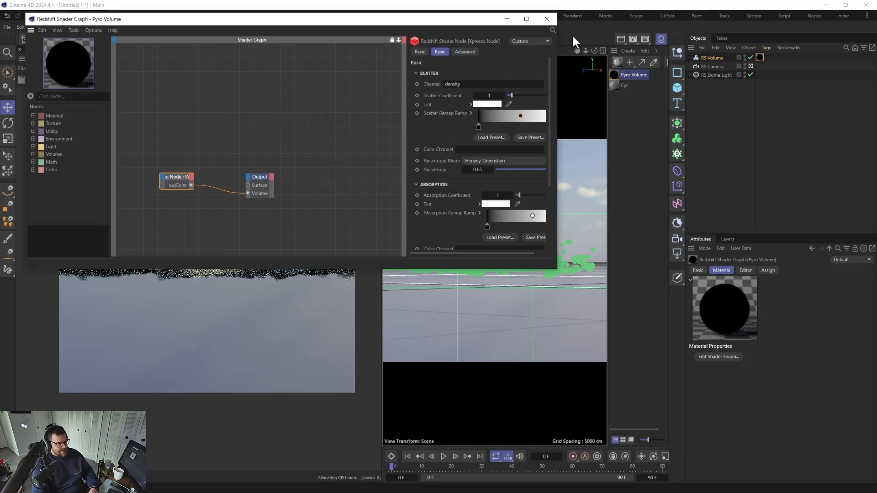
left_click(546, 18)
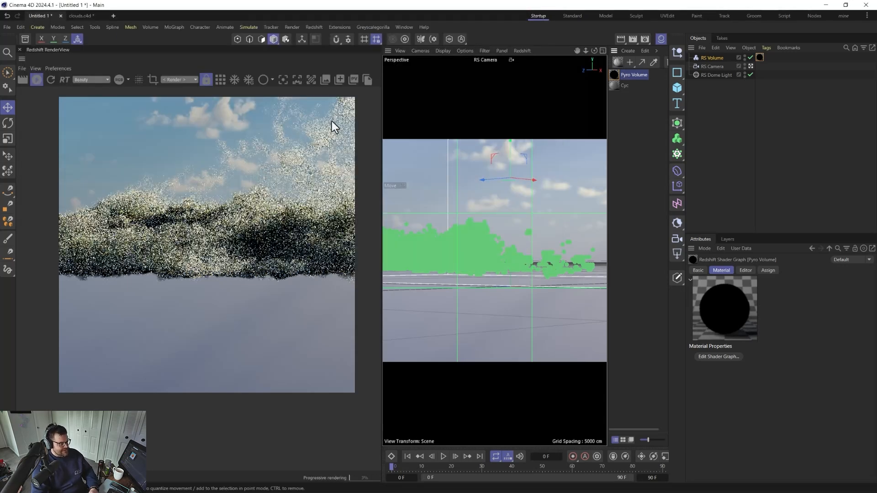
mouse_move(301, 165)
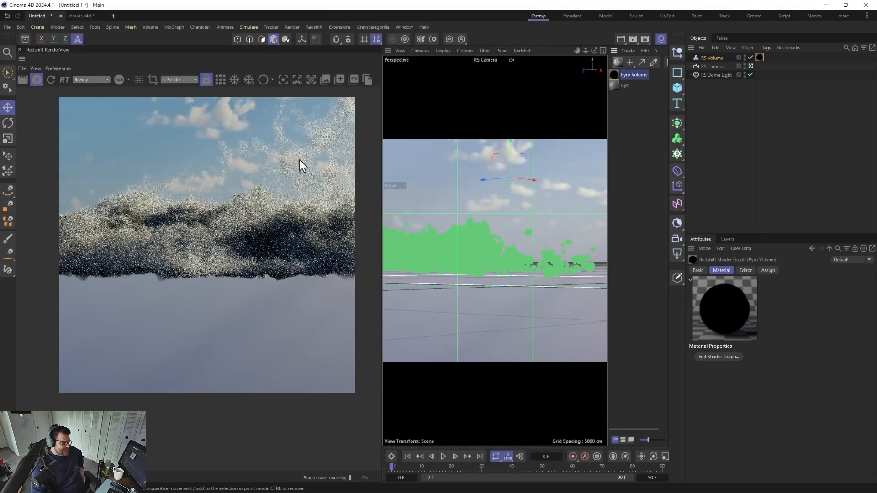
mouse_move(266, 187)
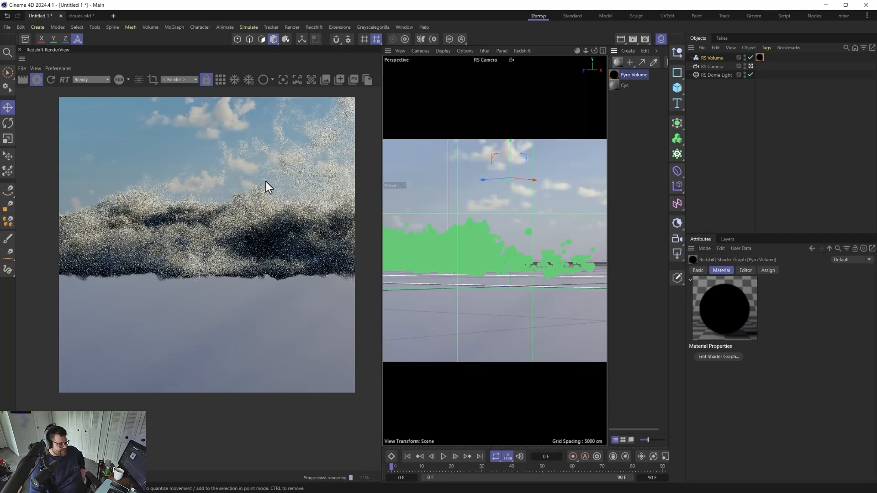
mouse_move(224, 226)
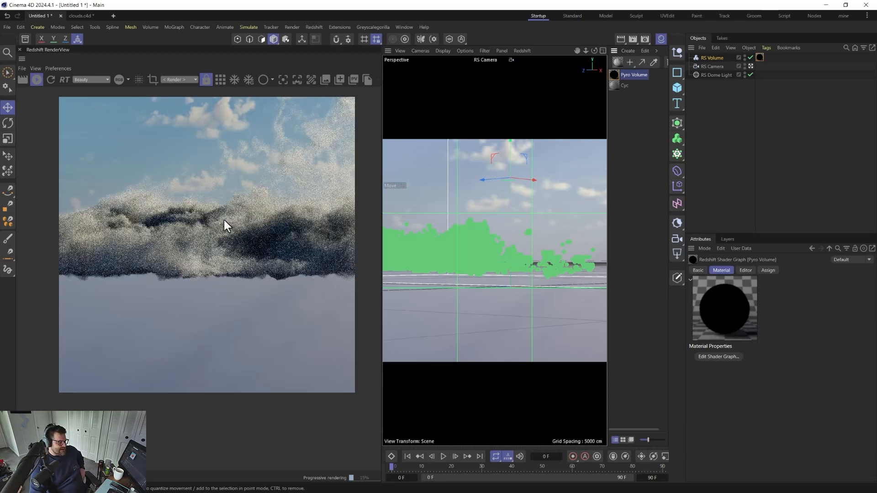
mouse_move(219, 234)
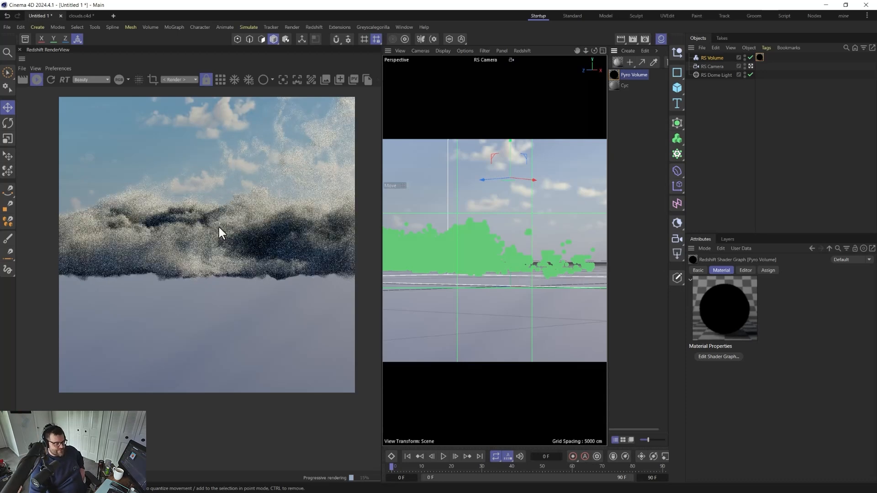